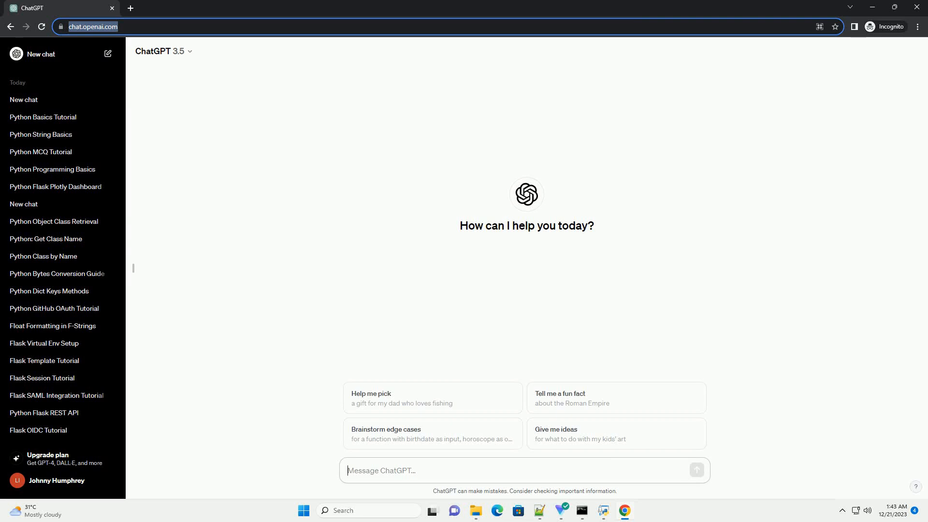
- Request a beginner's Python tutorial with code examples in a new conversation
{"action": "left_click", "coordinate": [696, 469]}
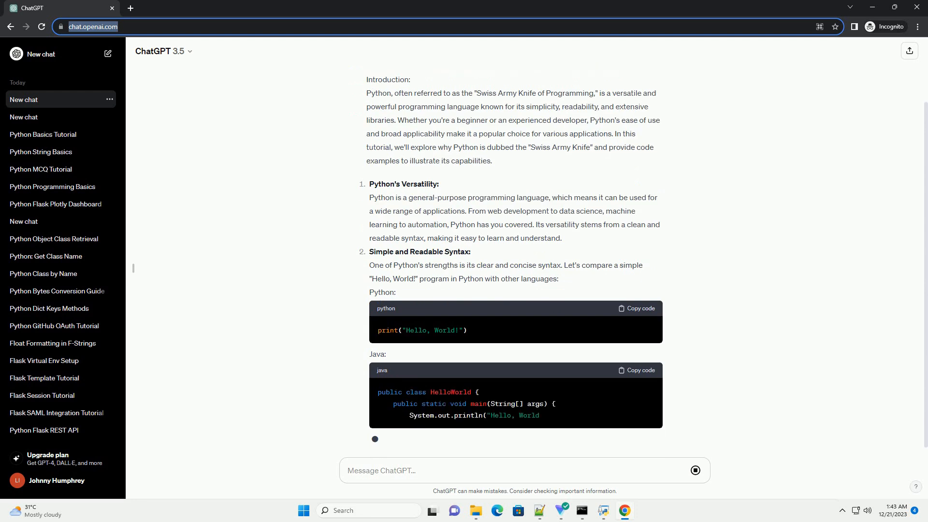
- Scroll through the standard library, third-party packages, cross-platform and scripting sections to the Conclusion heading
{"action": "scroll", "scroll_direction": "down", "scroll_amount": 3}
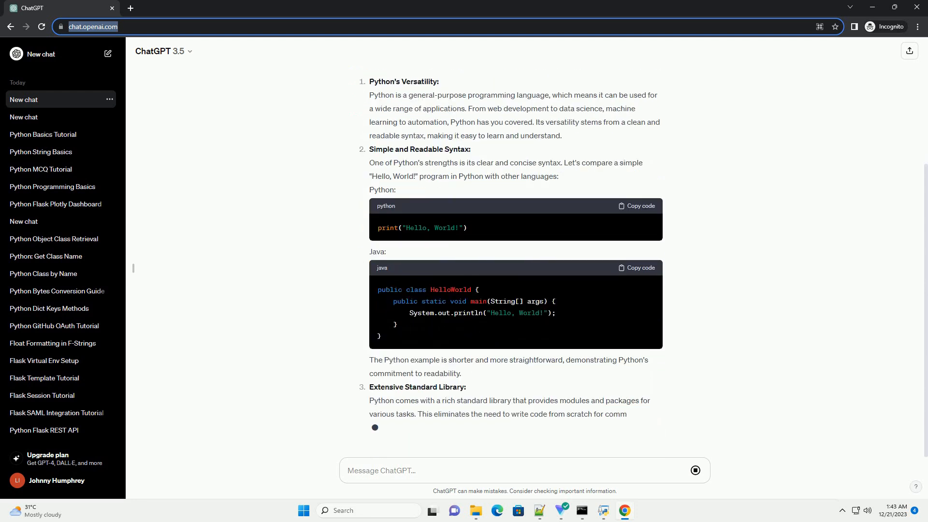
{"action": "scroll", "scroll_direction": "down", "scroll_amount": 3}
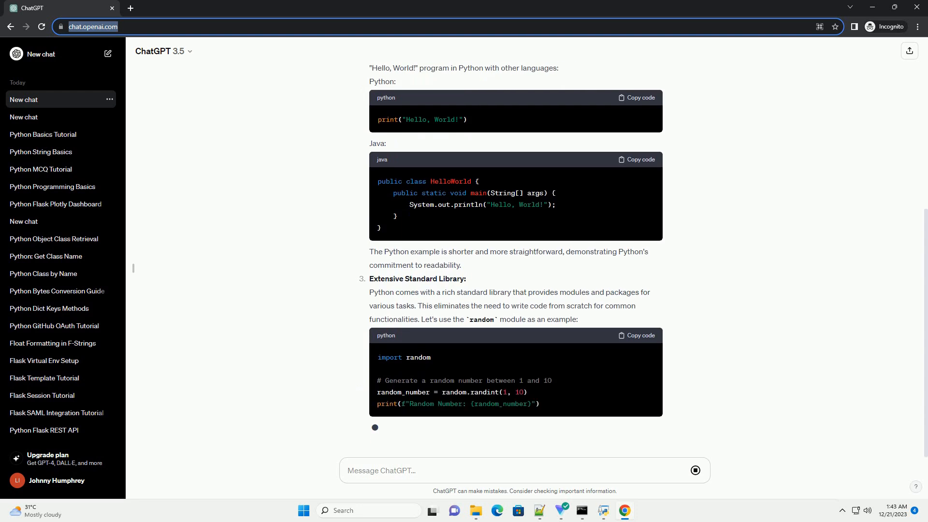
{"action": "scroll", "scroll_direction": "down", "scroll_amount": 3}
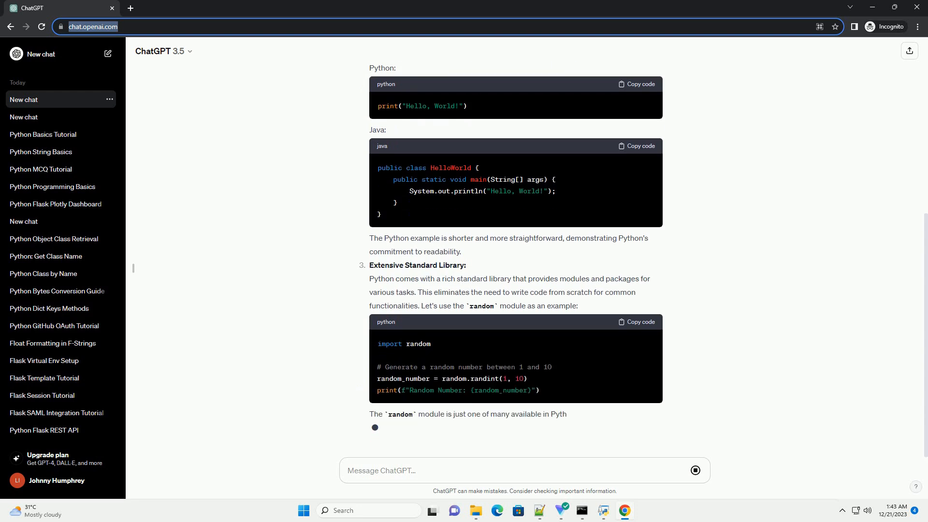
{"action": "scroll", "scroll_direction": "down", "scroll_amount": 3}
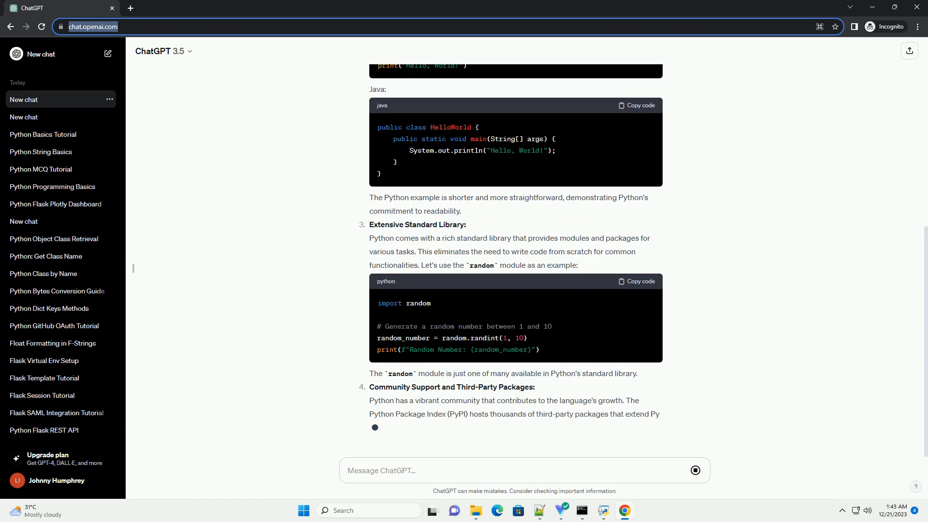
{"action": "scroll", "scroll_direction": "up", "scroll_amount": 3}
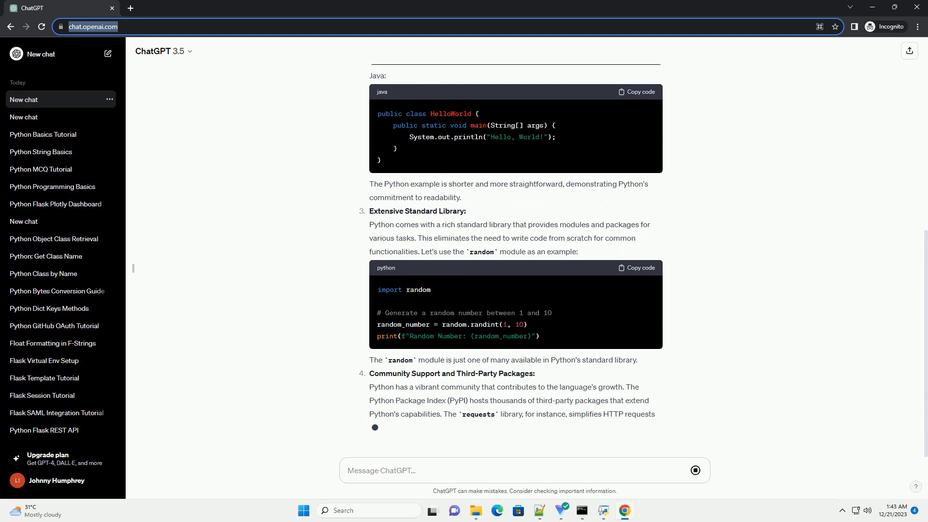
{"action": "scroll", "scroll_direction": "down", "scroll_amount": 3}
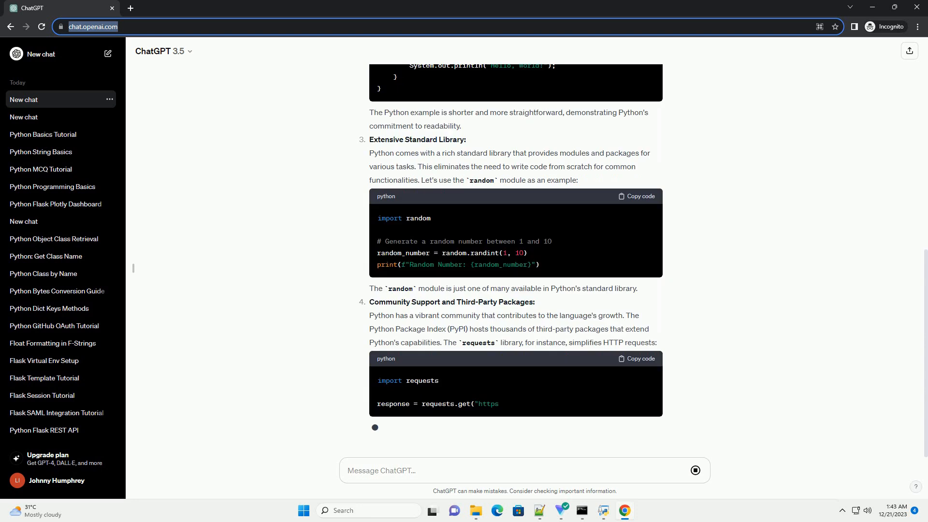
{"action": "scroll", "scroll_direction": "up", "scroll_amount": 3}
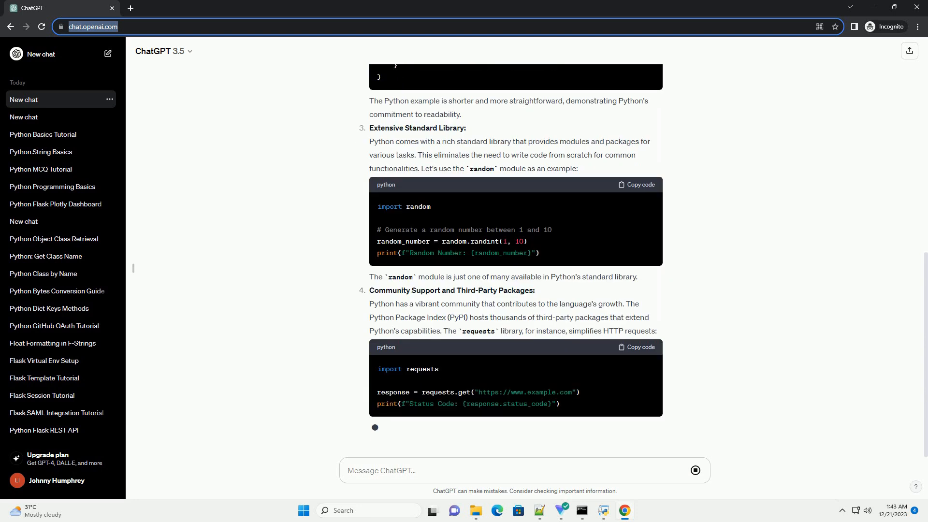
{"action": "scroll", "scroll_direction": "up", "scroll_amount": 3}
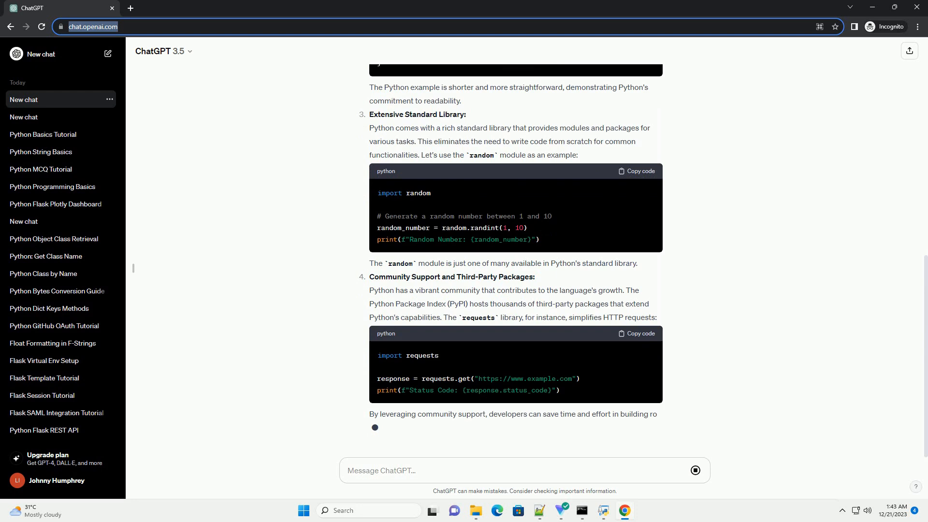
{"action": "scroll", "scroll_direction": "down", "scroll_amount": 3}
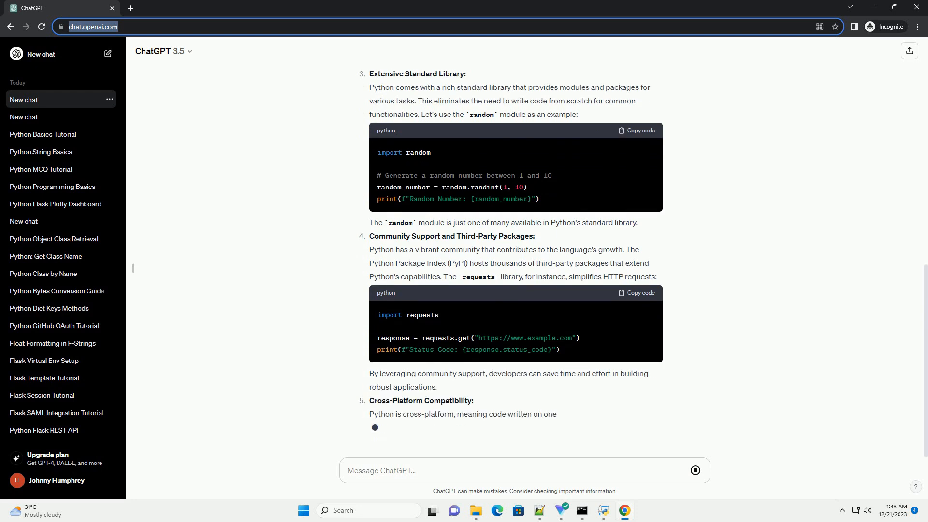
{"action": "scroll", "scroll_direction": "down", "scroll_amount": 3}
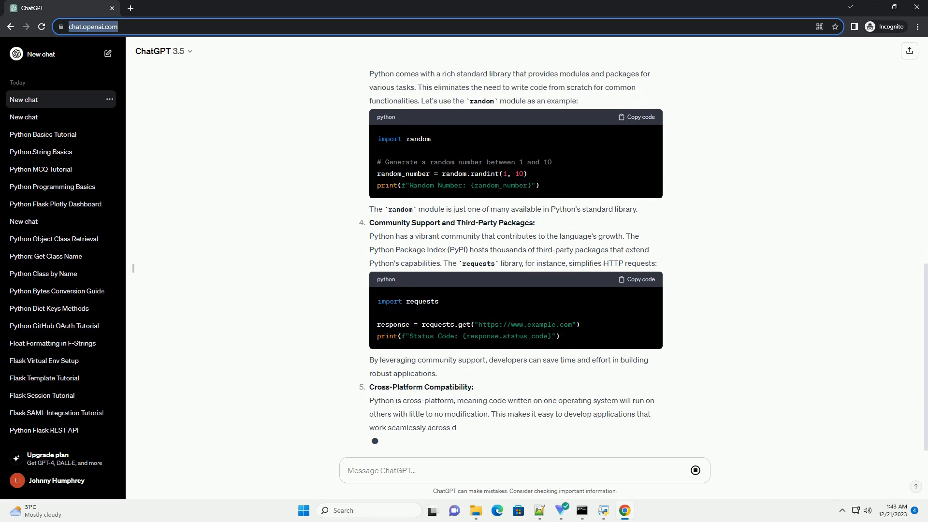
{"action": "scroll", "scroll_direction": "down", "scroll_amount": 3}
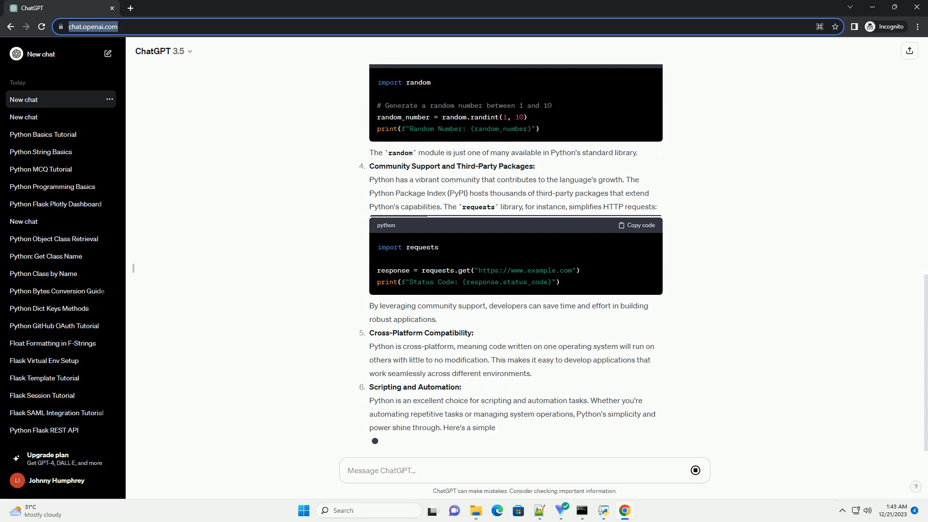
{"action": "scroll", "scroll_direction": "down", "scroll_amount": 3}
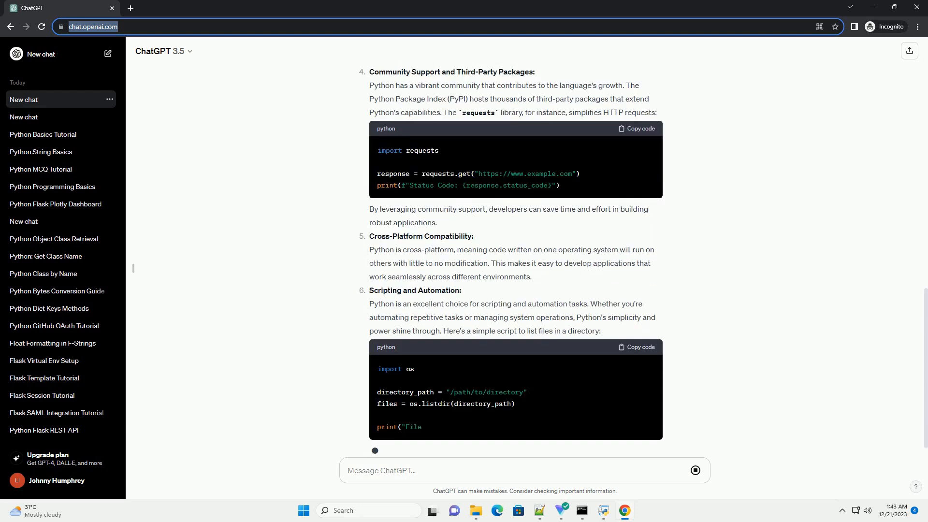
{"action": "scroll", "scroll_direction": "down", "scroll_amount": 3}
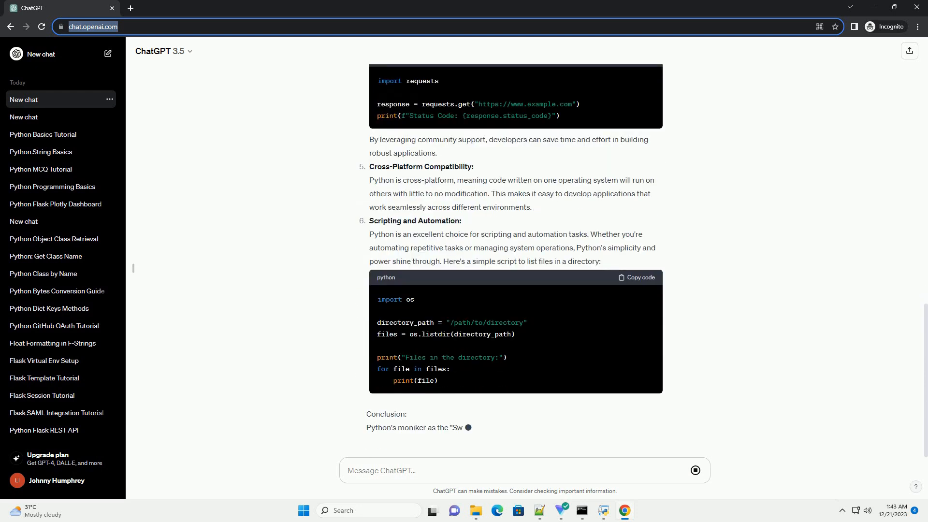